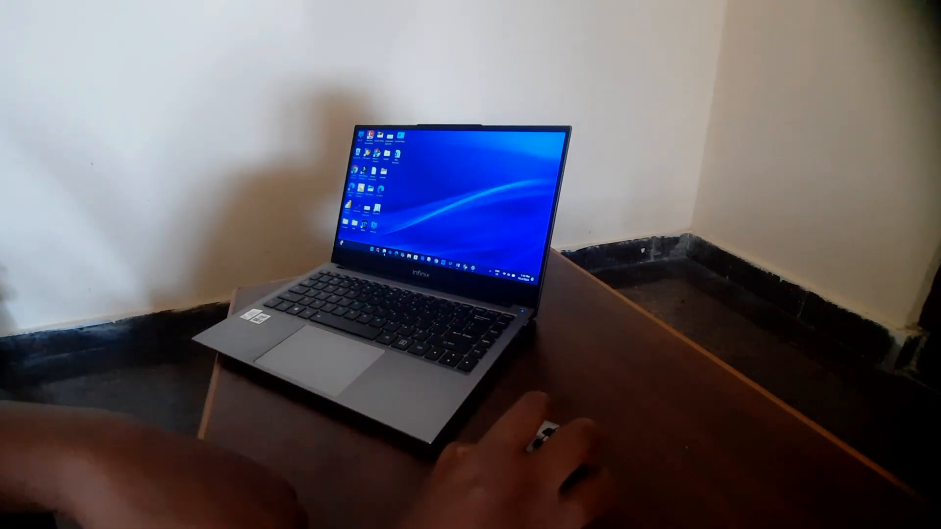
Assign Delete to Mouse Button 4 in the Mouse Manager profile
{"action": "right_click", "coordinate": [474, 204]}
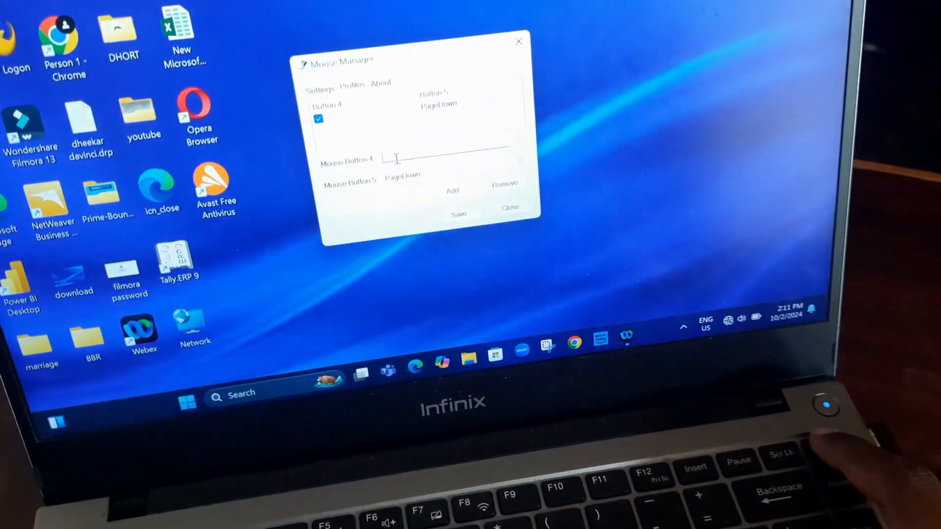
{"action": "type", "text": "Delete"}
{"action": "type", "text": "Backspace"}
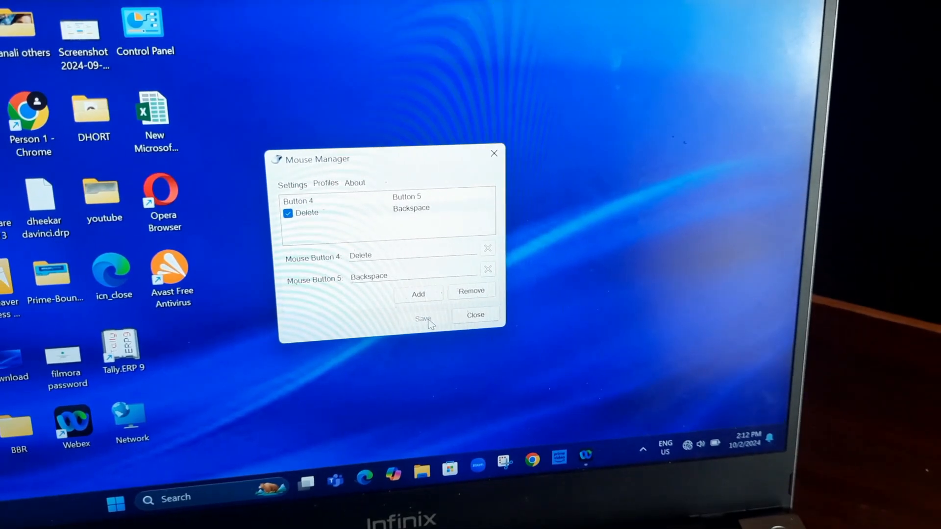
Save the button mappings and fill a Notepad note with random letters 'gfhfhjfjhgfhgghfghjlijhkjhkjhkjhlk'
{"action": "left_click", "coordinate": [475, 314]}
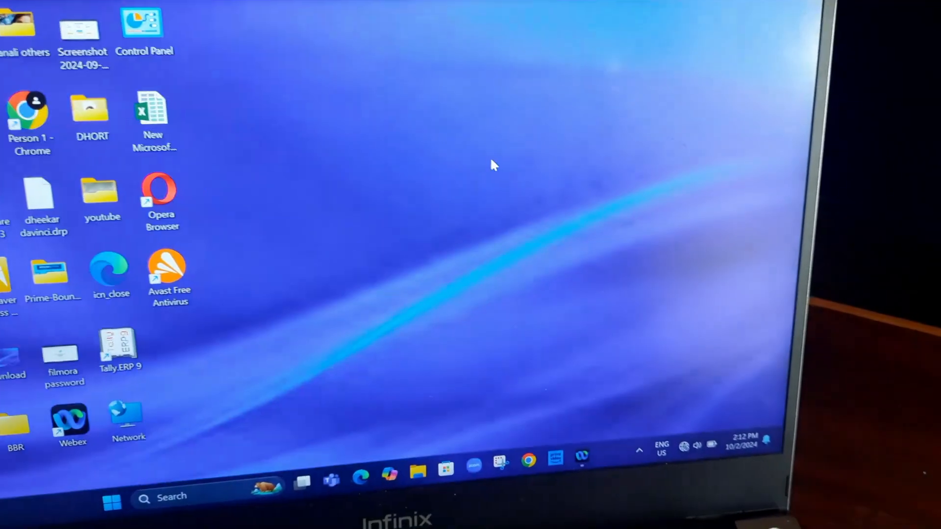
{"action": "type", "text": "gfhfhjfjhgfhgghfghj"}
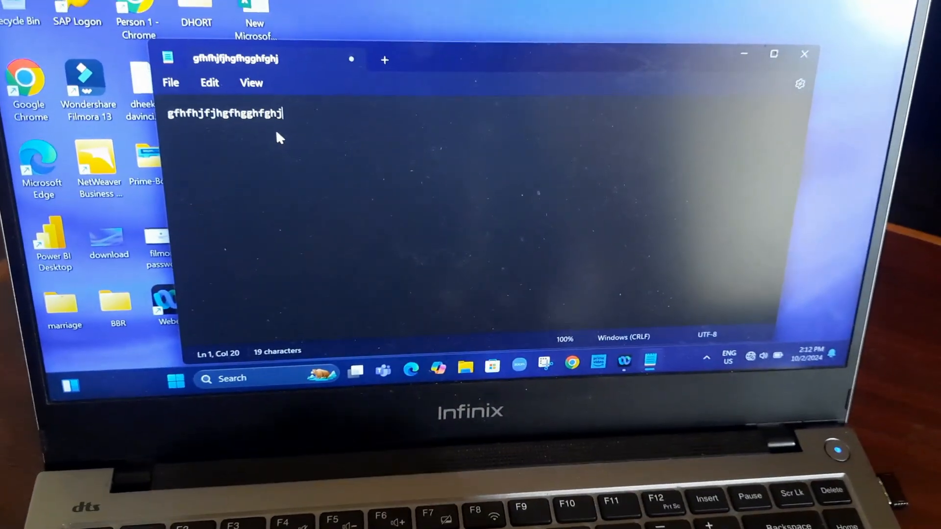
{"action": "type", "text": "lijhkjhkjhkj"}
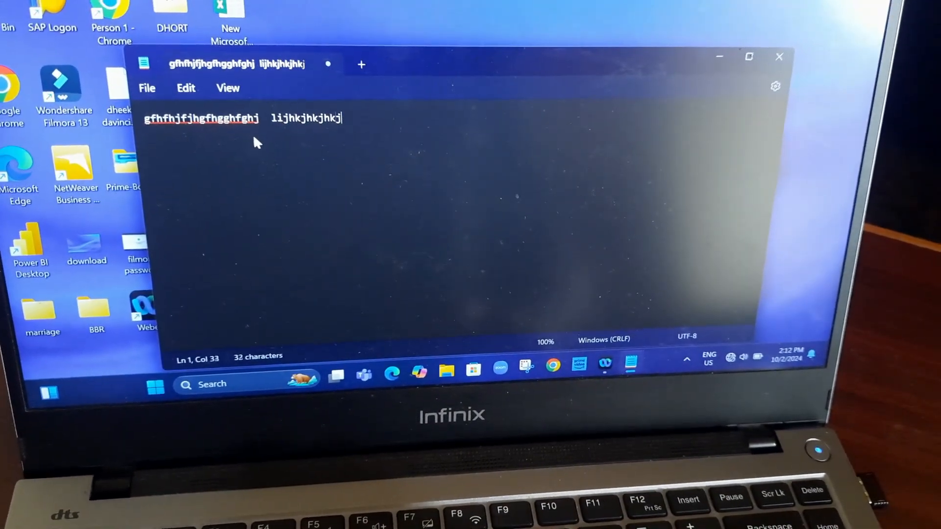
{"action": "type", "text": "hlk"}
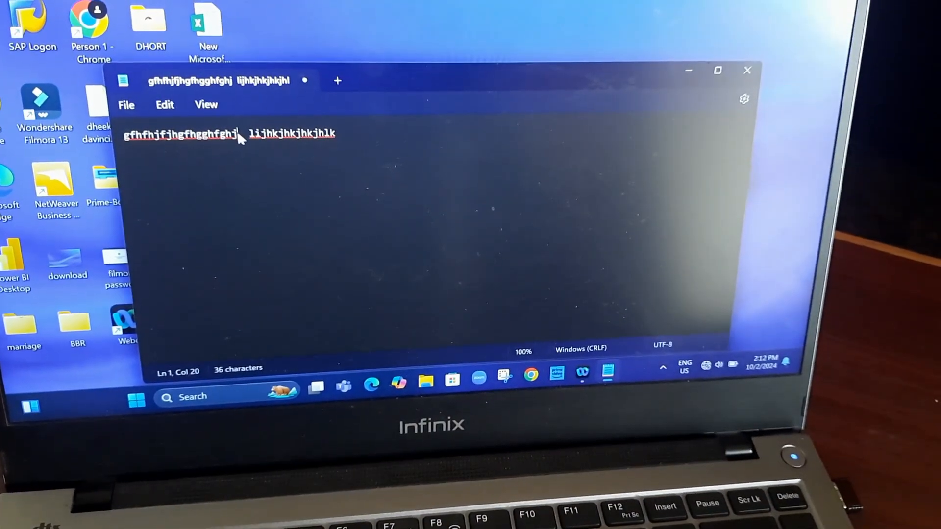